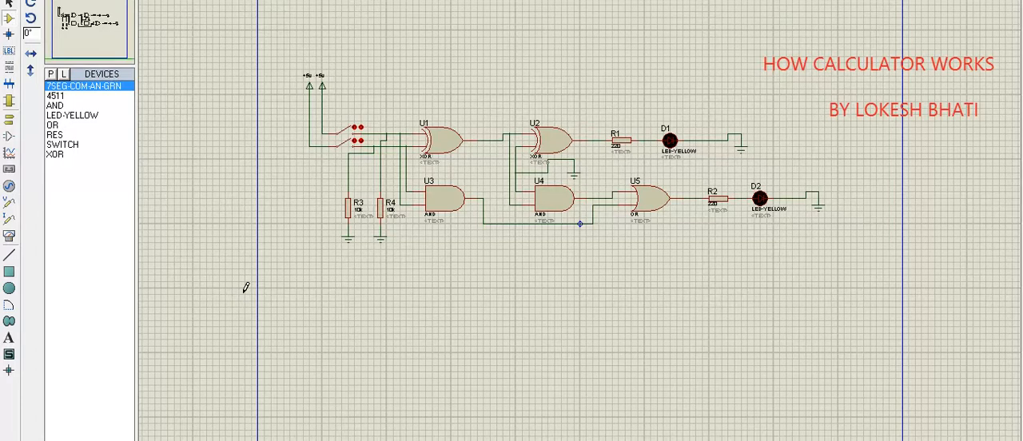
{"action": "mouse_move", "coordinate": [791, 120]}
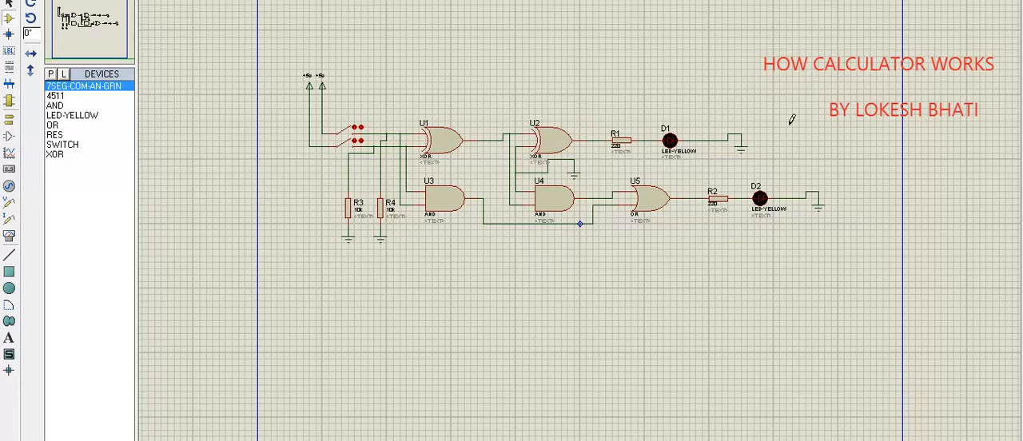
{"action": "mouse_move", "coordinate": [811, 118]}
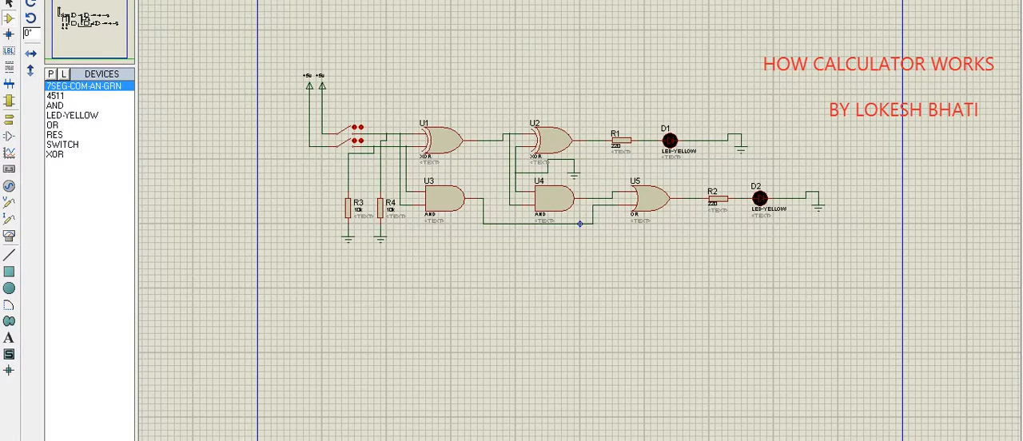
{"action": "mouse_move", "coordinate": [659, 57]}
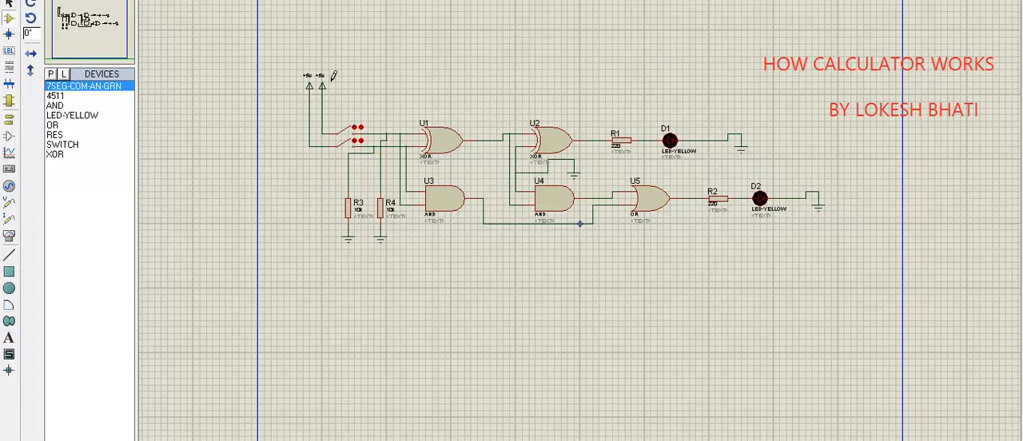
{"action": "mouse_move", "coordinate": [595, 96]}
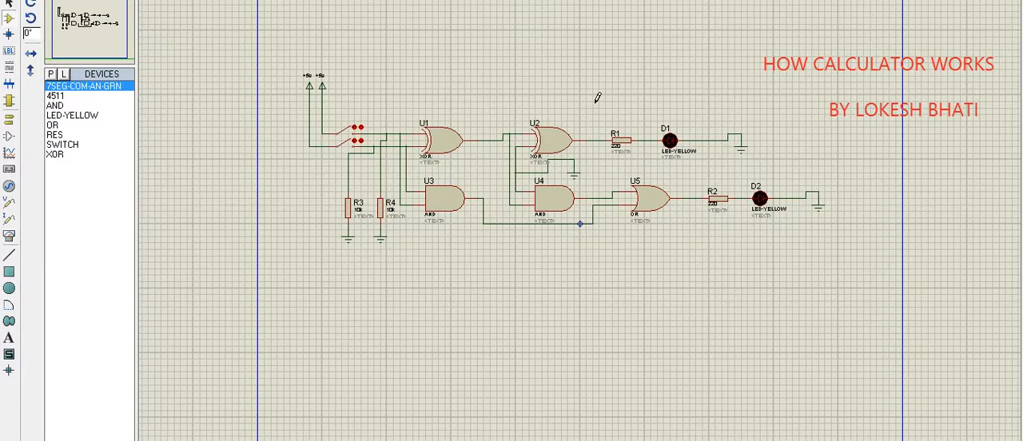
{"action": "mouse_move", "coordinate": [334, 72]}
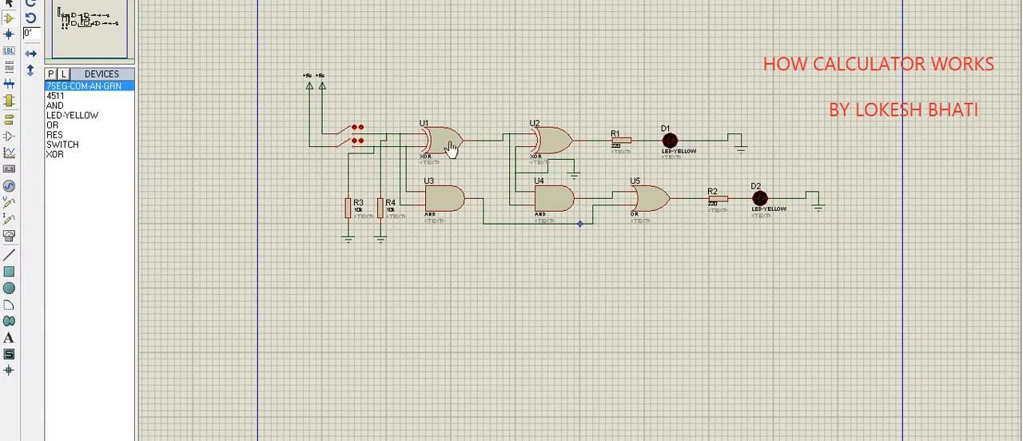
{"action": "mouse_move", "coordinate": [551, 150]}
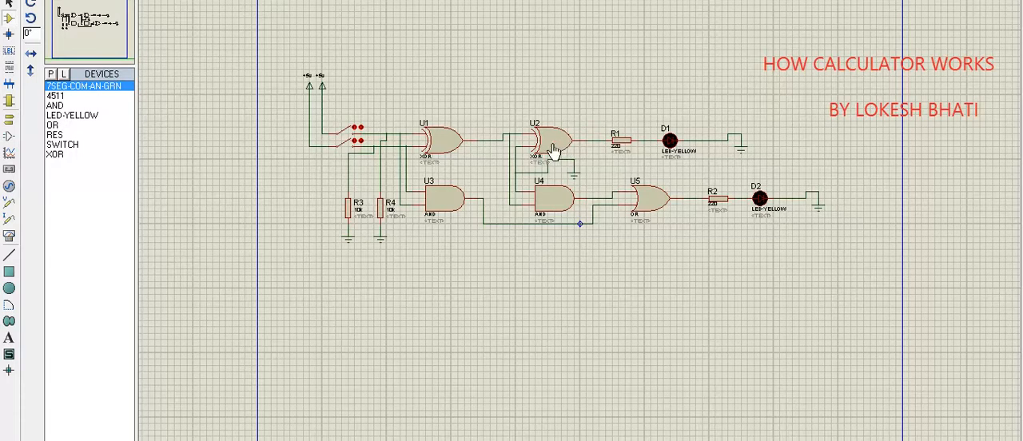
{"action": "mouse_move", "coordinate": [444, 206]}
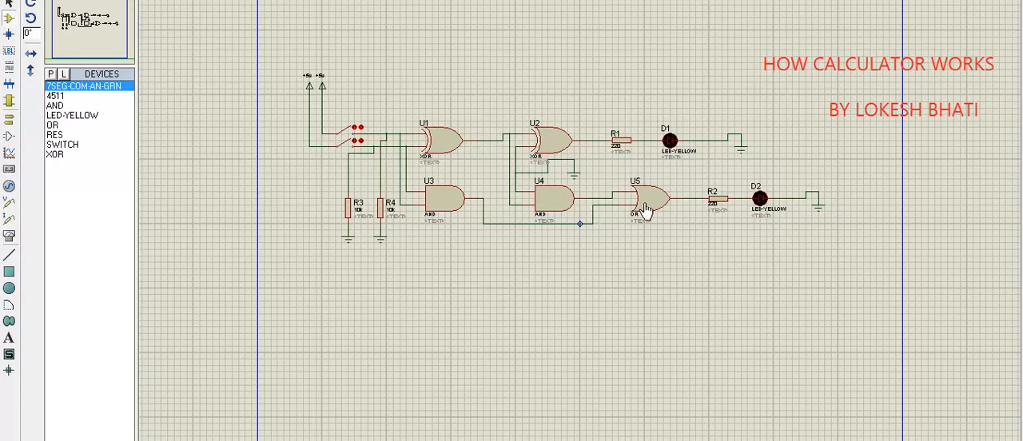
{"action": "mouse_move", "coordinate": [754, 211]}
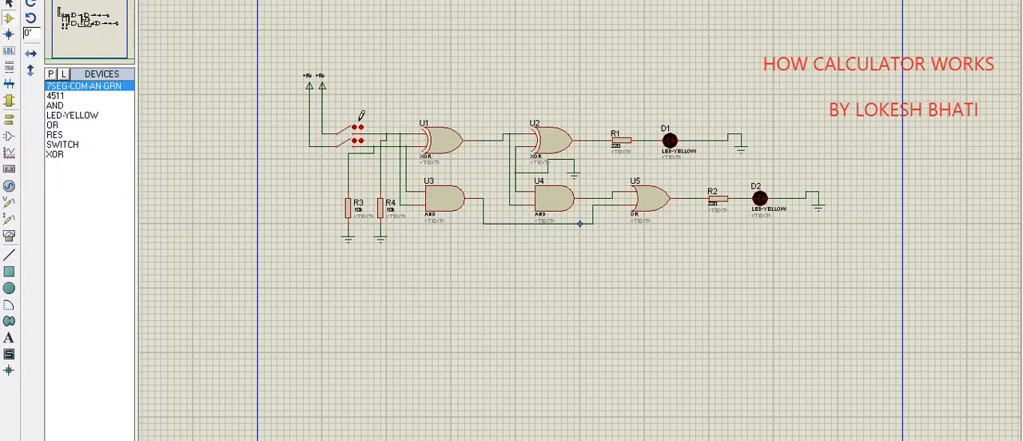
{"action": "mouse_move", "coordinate": [218, 364]}
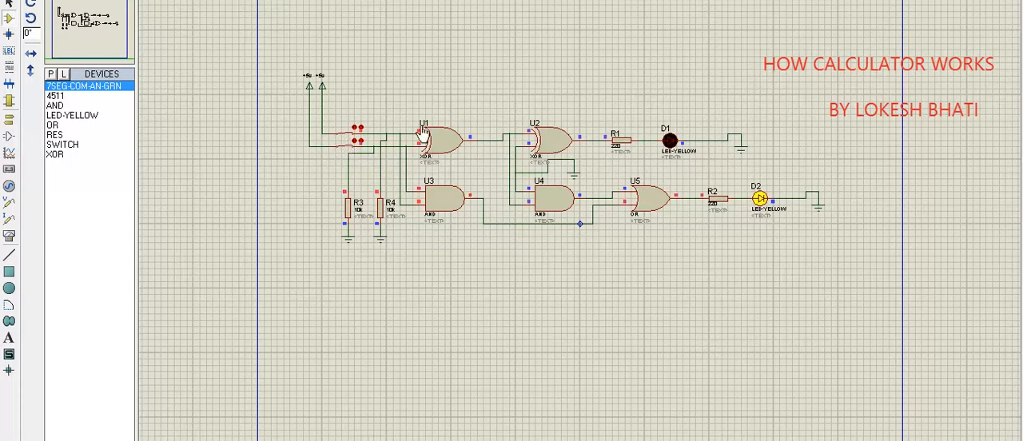
{"action": "mouse_move", "coordinate": [521, 142]}
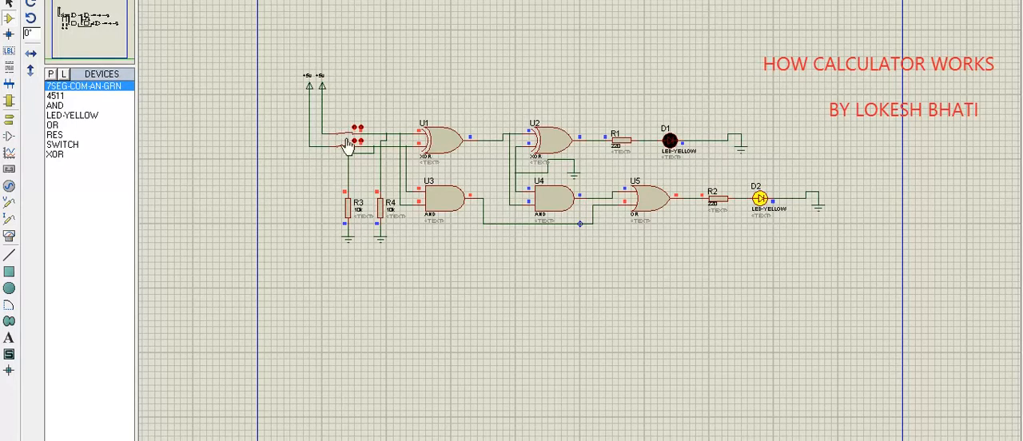
{"action": "left_click", "coordinate": [351, 137]}
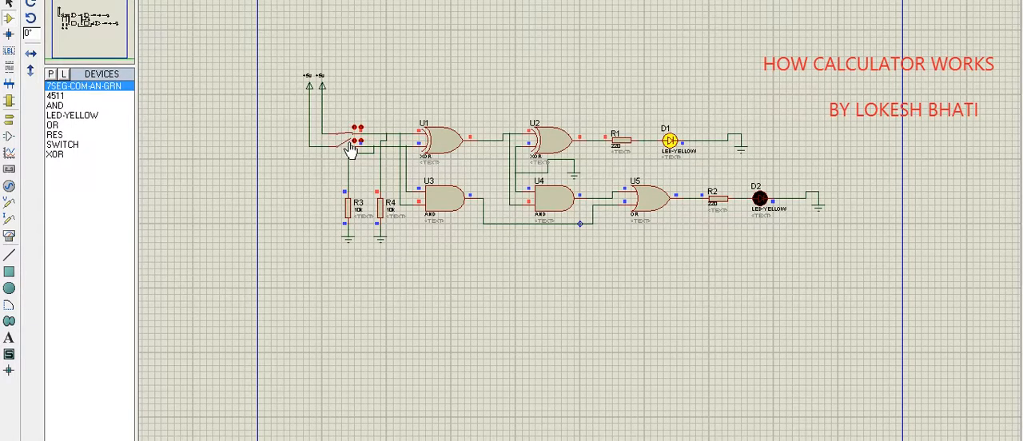
{"action": "left_click", "coordinate": [352, 141]}
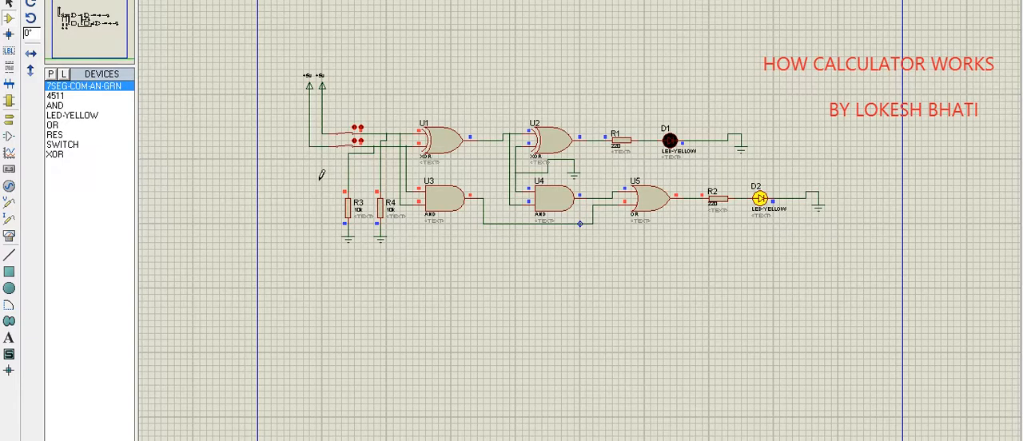
{"action": "mouse_move", "coordinate": [450, 166]}
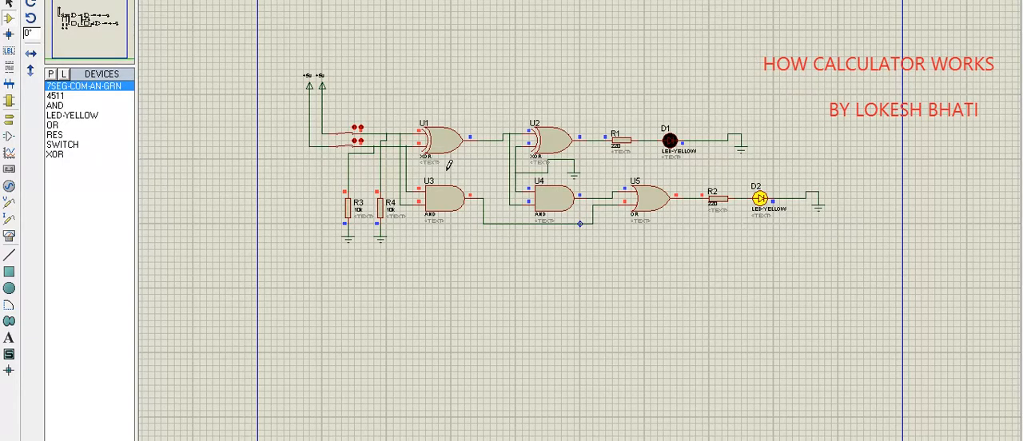
{"action": "mouse_move", "coordinate": [576, 32]}
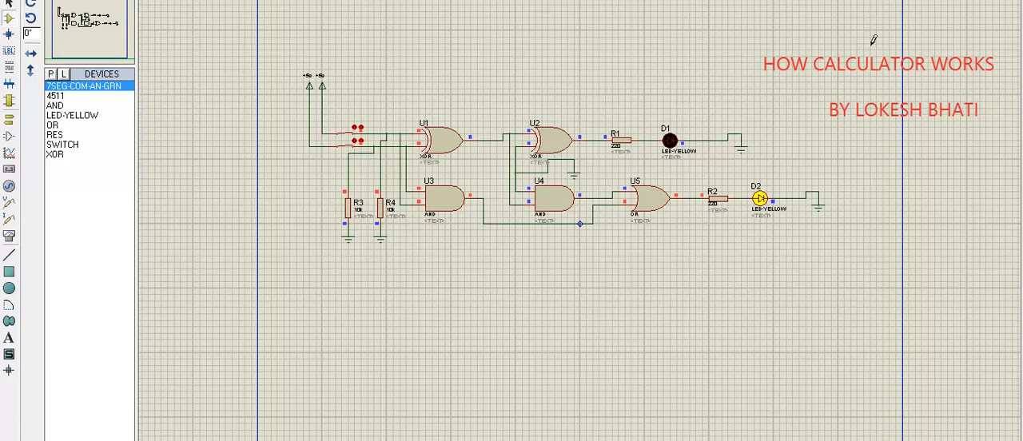
{"action": "mouse_move", "coordinate": [606, 131]}
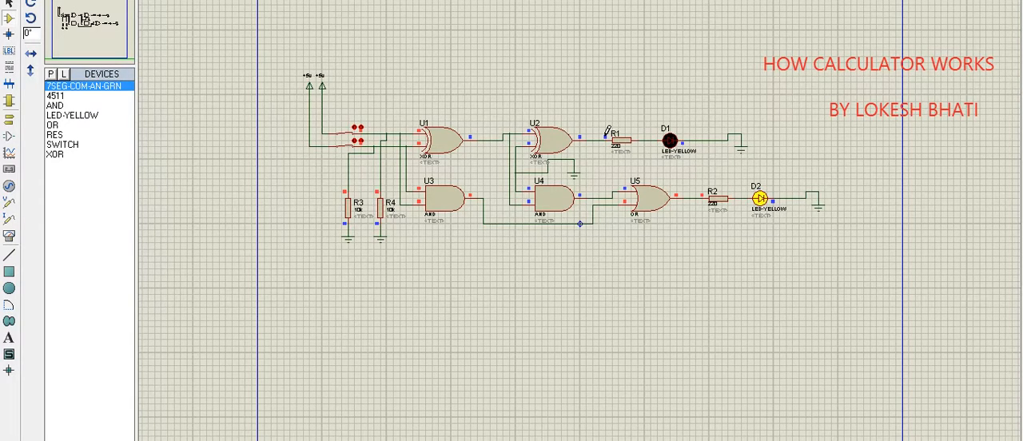
{"action": "mouse_move", "coordinate": [765, 163]}
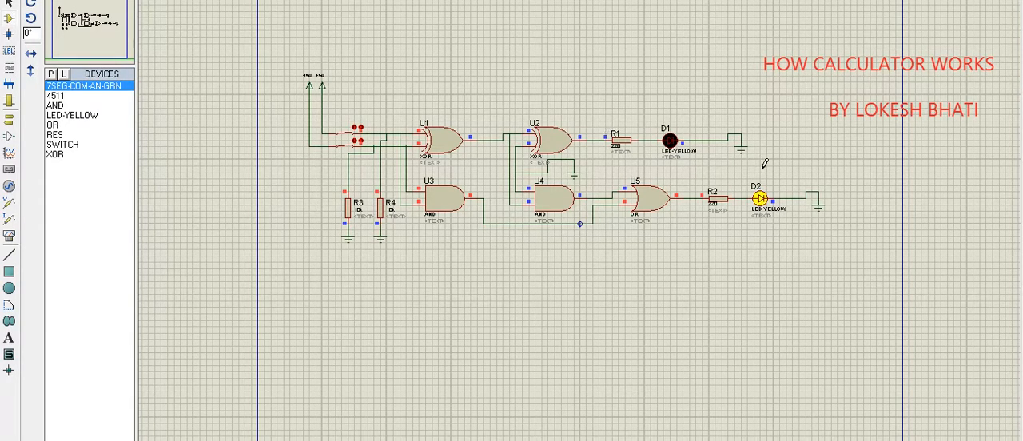